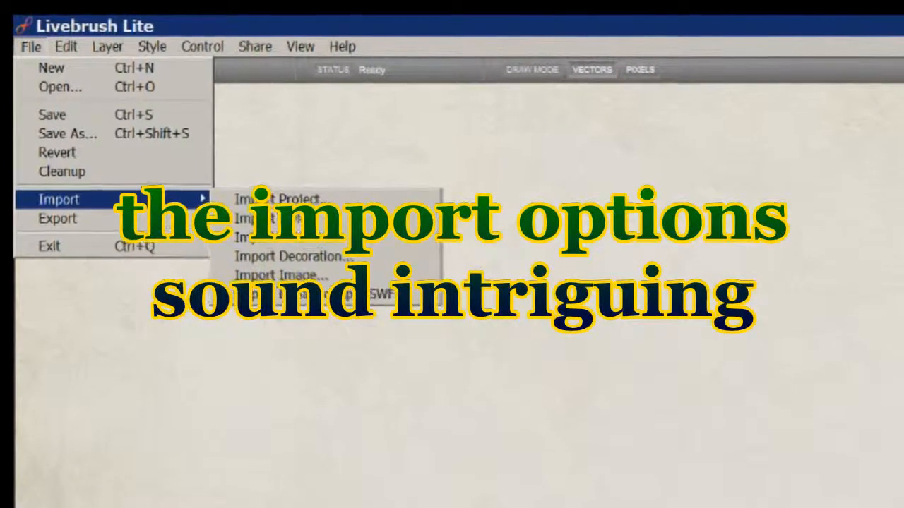
- Browse the import, export, edit, layer, style, share and view menus
{"action": "left_click", "coordinate": [58, 219]}
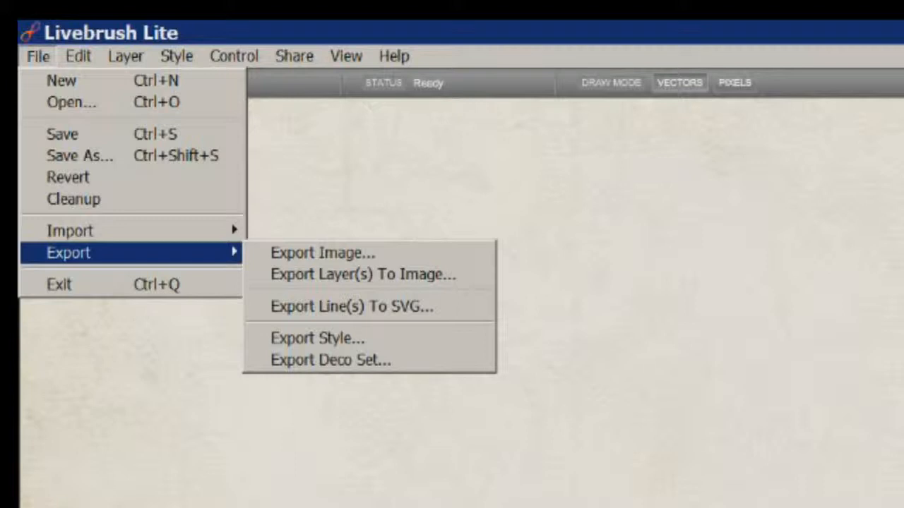
{"action": "left_click", "coordinate": [78, 55]}
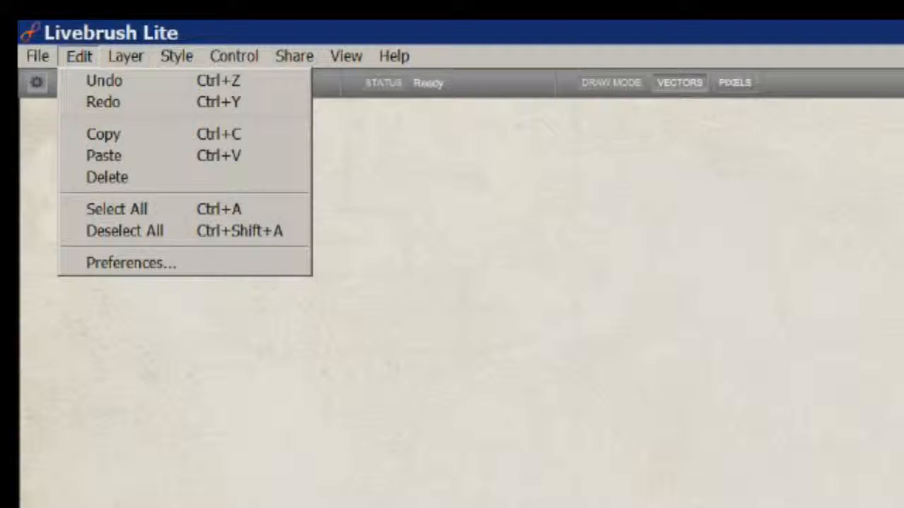
{"action": "left_click", "coordinate": [126, 56]}
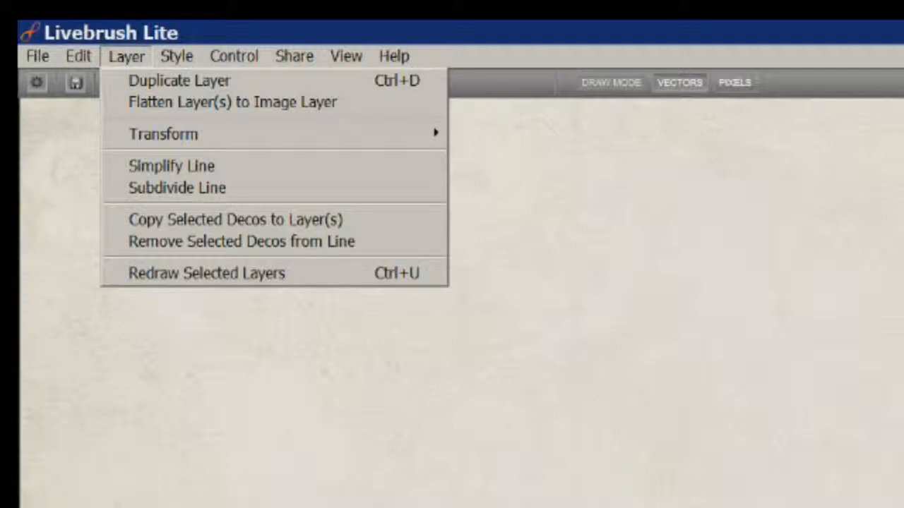
{"action": "left_click", "coordinate": [176, 55]}
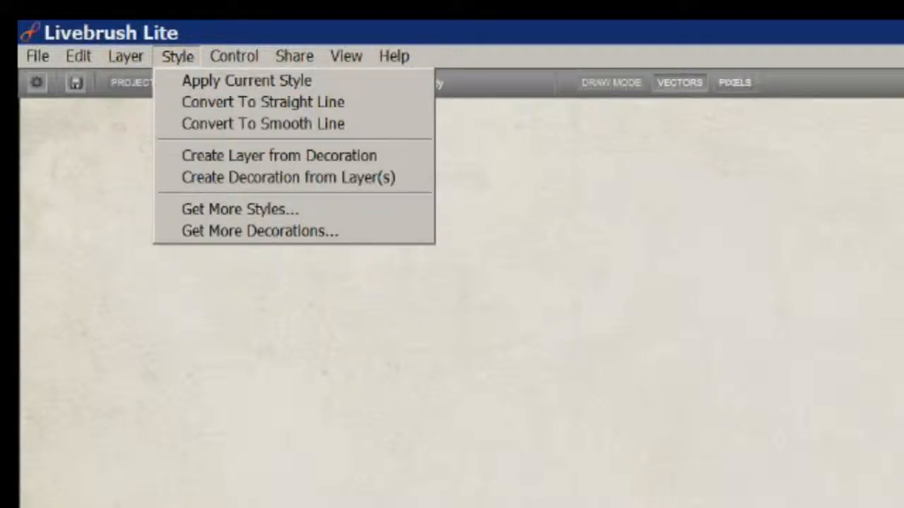
{"action": "left_click", "coordinate": [234, 56]}
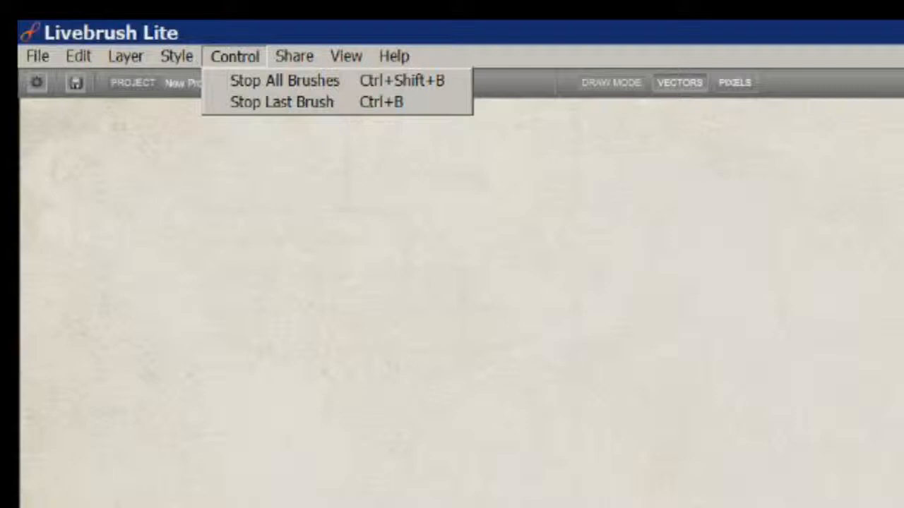
{"action": "left_click", "coordinate": [276, 52]}
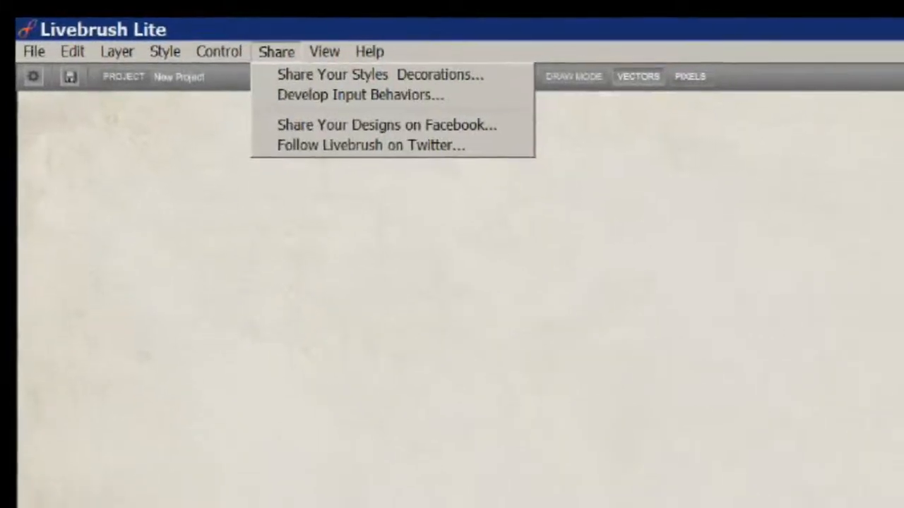
{"action": "left_click", "coordinate": [271, 40]}
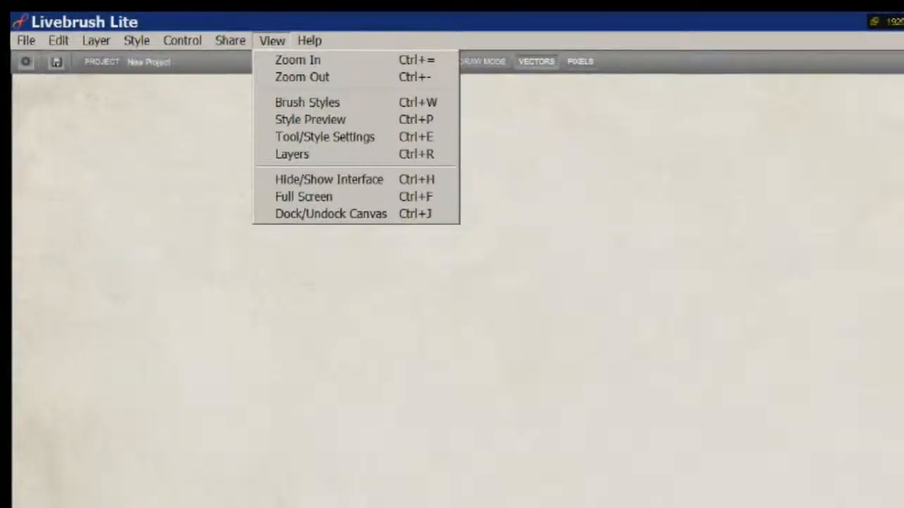
{"action": "left_click", "coordinate": [249, 29]}
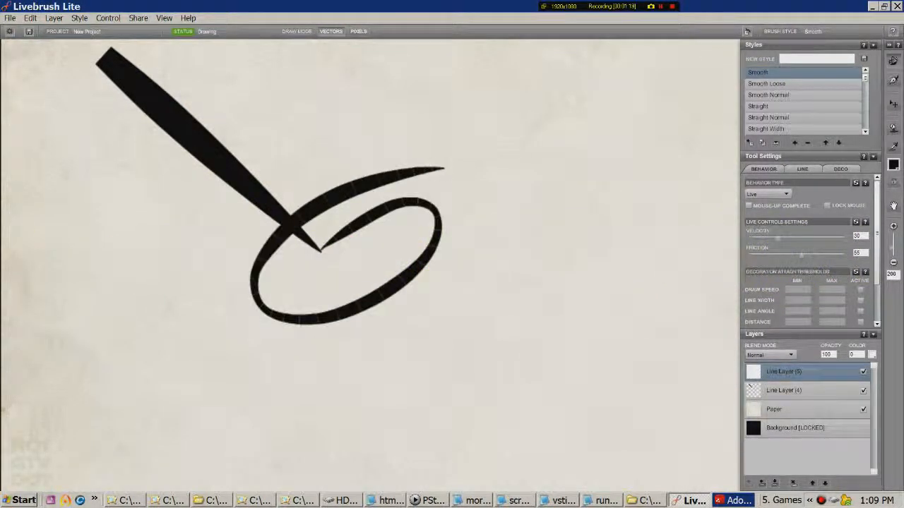
- Paint bold black strokes around the loop and a thin Straight stroke near the right edge
{"action": "left_click_drag", "start_coordinate": [441, 173], "coordinate": [540, 434]}
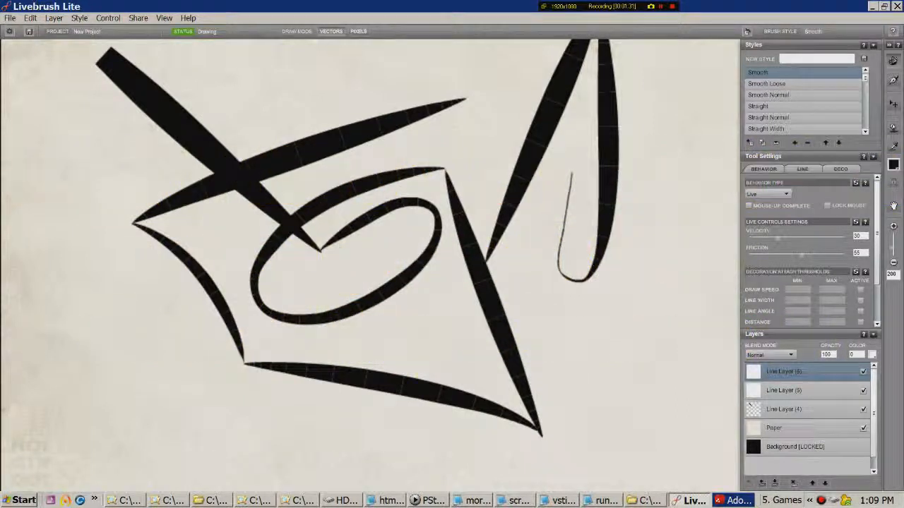
{"action": "left_click", "coordinate": [766, 84]}
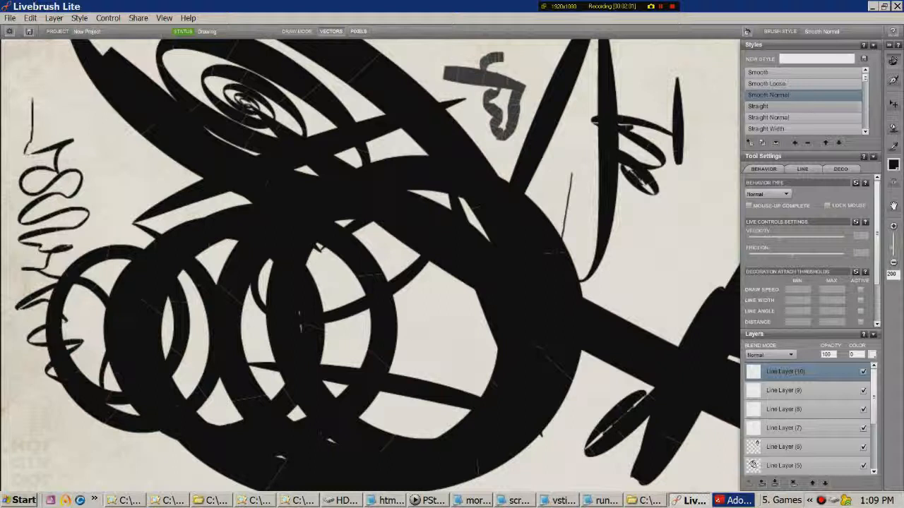
{"action": "left_click", "coordinate": [757, 106]}
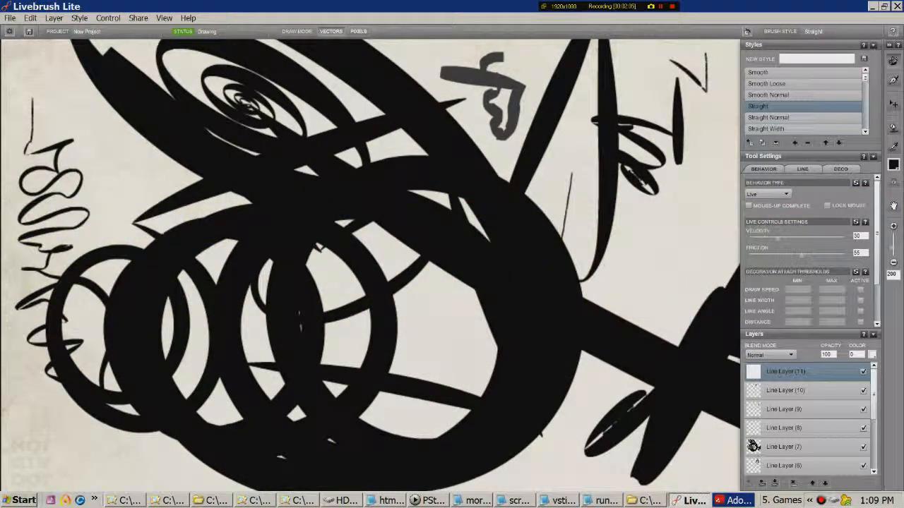
{"action": "left_click_drag", "start_coordinate": [664, 64], "coordinate": [685, 191]}
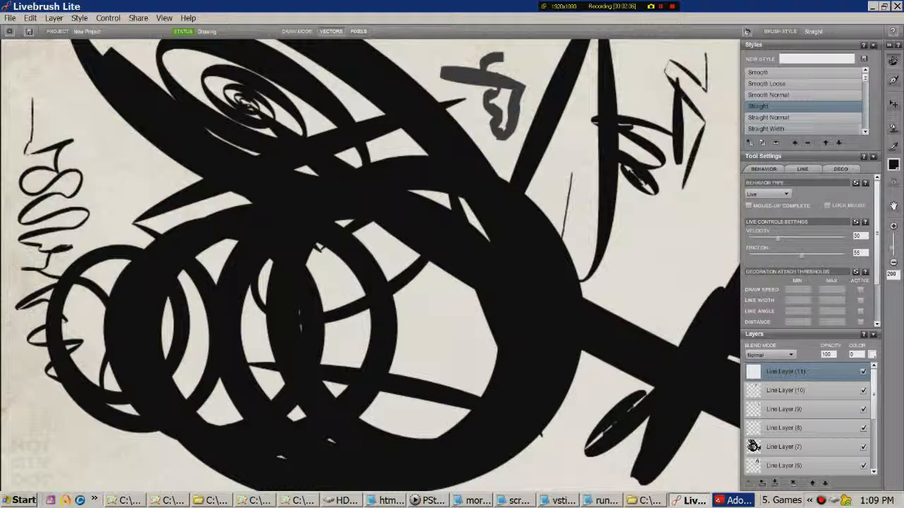
- Paint a gray blocky Straight Normal stroke down the right side, then try Straight Width
{"action": "left_click", "coordinate": [768, 117]}
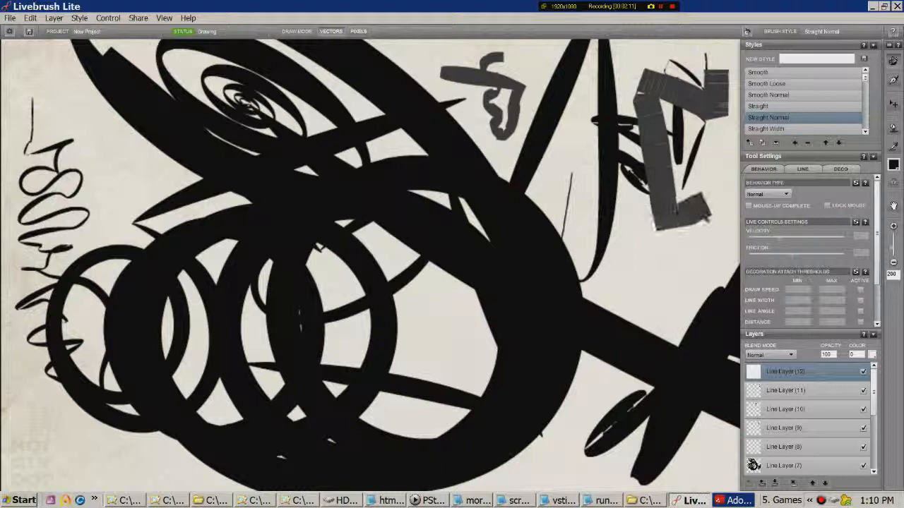
{"action": "left_click_drag", "start_coordinate": [685, 198], "coordinate": [635, 290]}
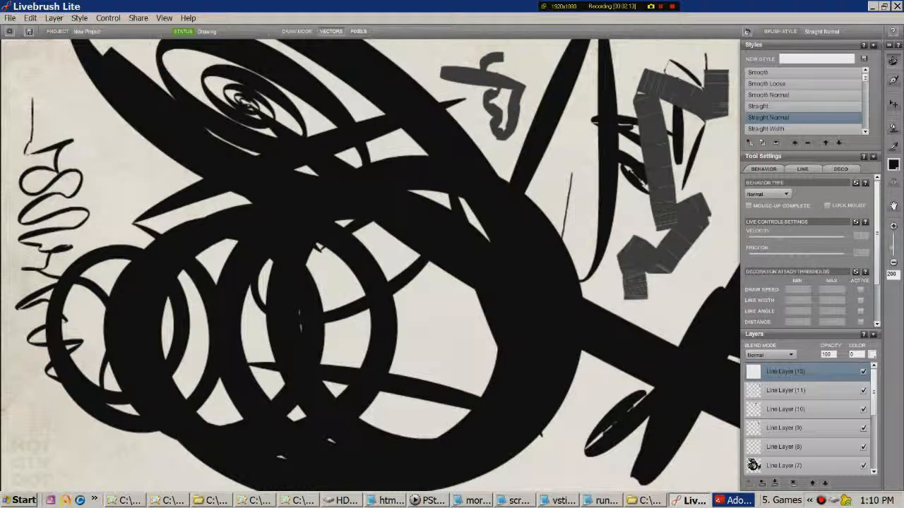
{"action": "left_click", "coordinate": [765, 128]}
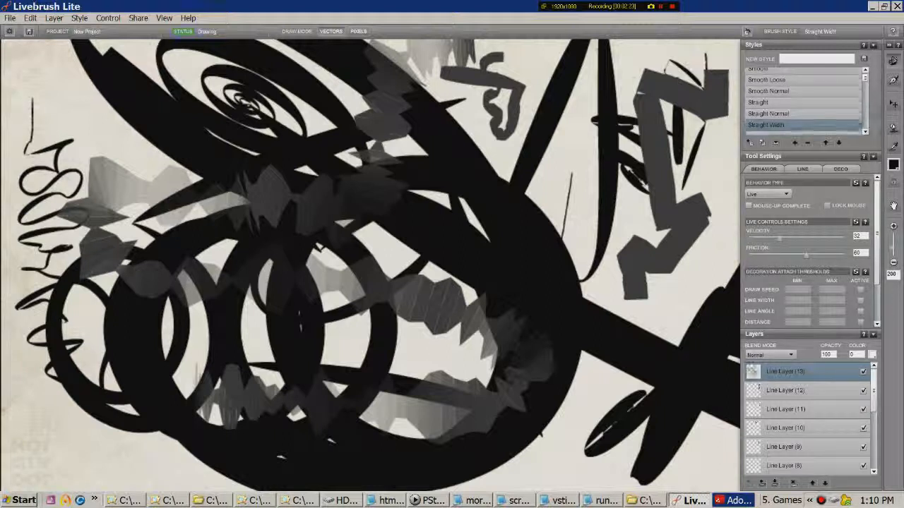
{"action": "left_click", "coordinate": [766, 75]}
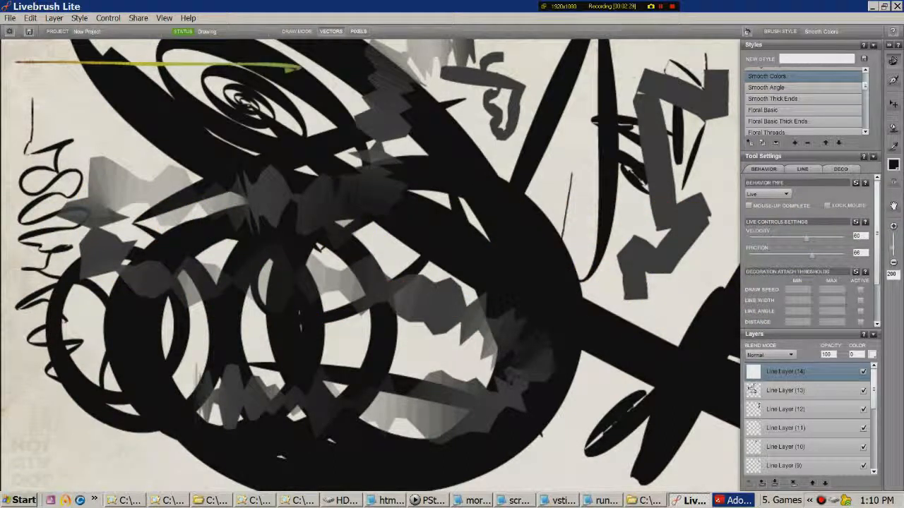
- Paint a colored stroke across the top left, then pick Smooth Angle and Floral Basic styles
{"action": "left_click_drag", "start_coordinate": [282, 71], "coordinate": [71, 296]}
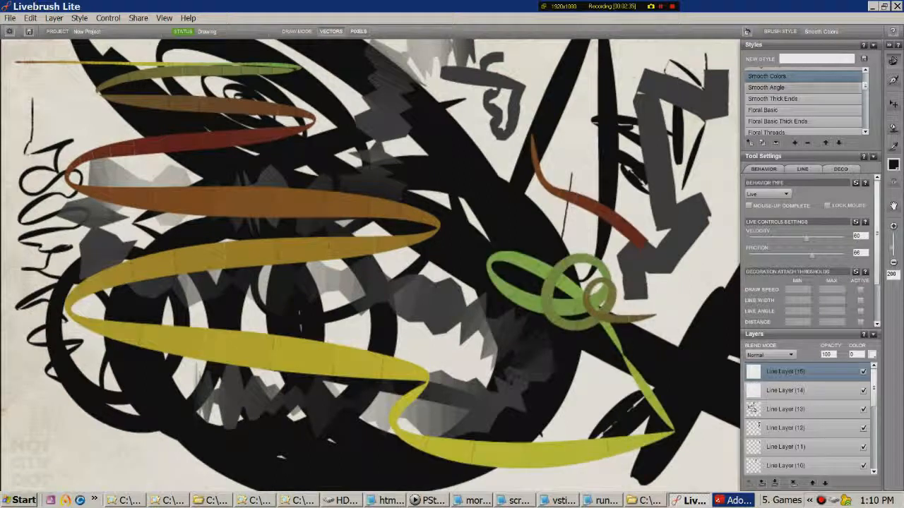
{"action": "left_click", "coordinate": [766, 87]}
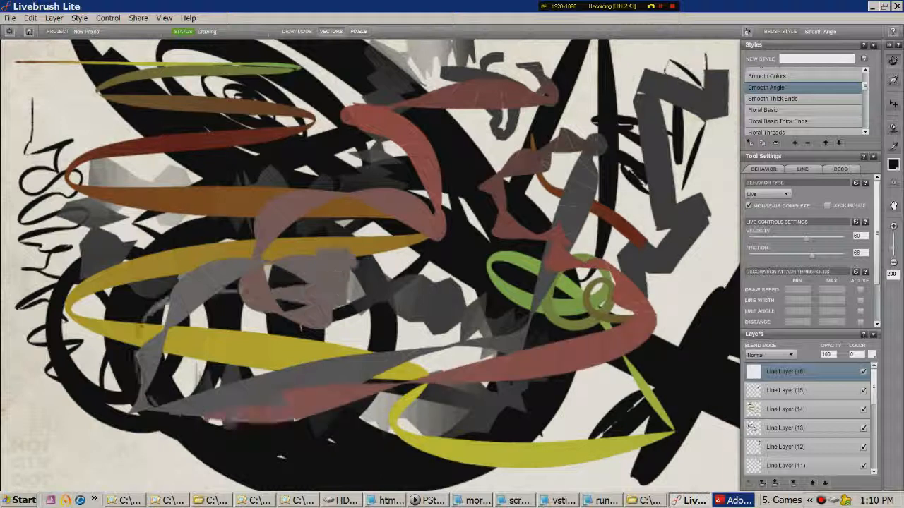
{"action": "left_click", "coordinate": [772, 99]}
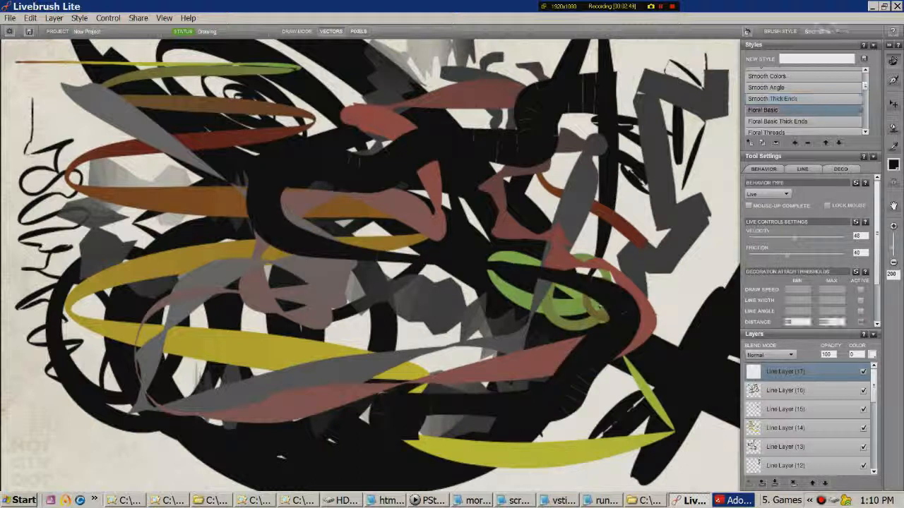
{"action": "left_click", "coordinate": [770, 109]}
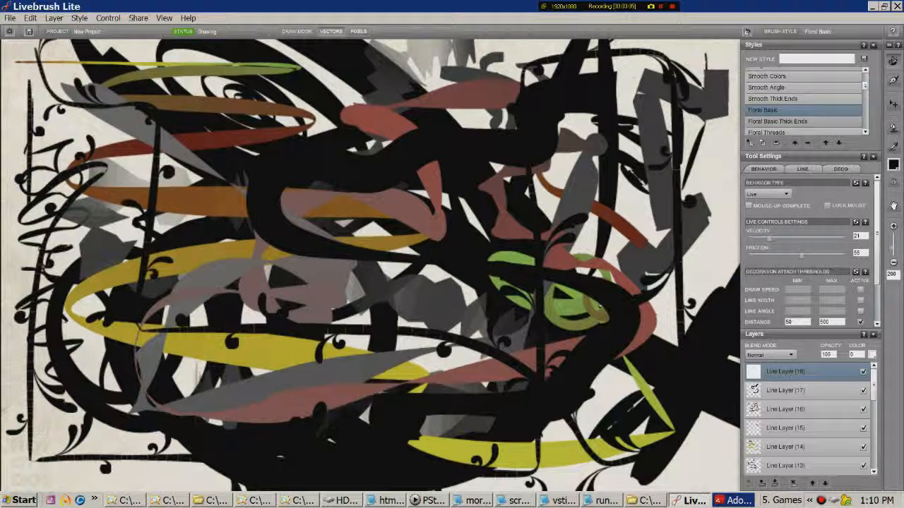
- Pick Floral Threads, Floral Graphic Plain, then Floral Celtic Thin and draw green celtic curls down the left
{"action": "left_click", "coordinate": [776, 120]}
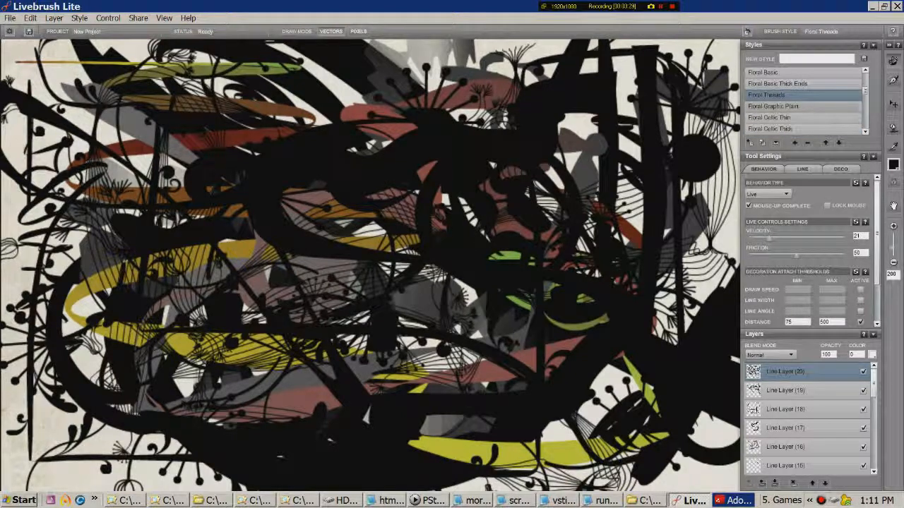
{"action": "left_click", "coordinate": [773, 106]}
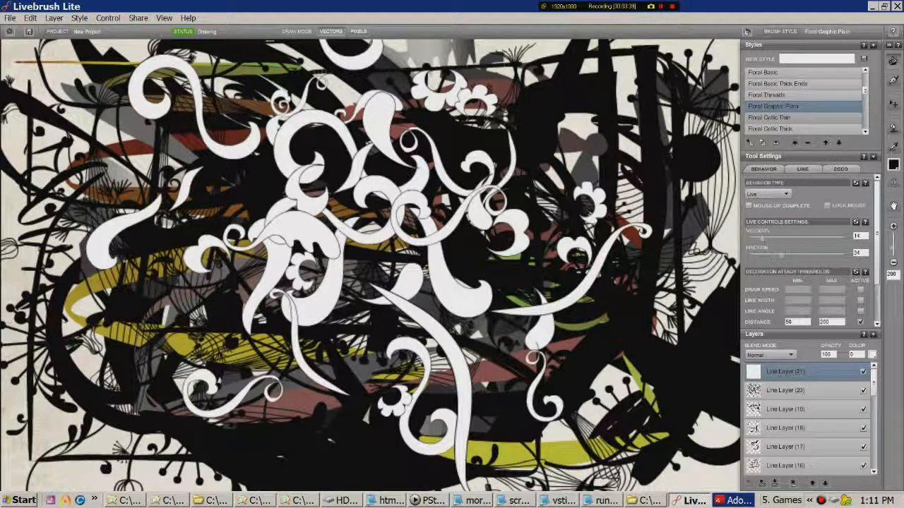
{"action": "left_click", "coordinate": [770, 117]}
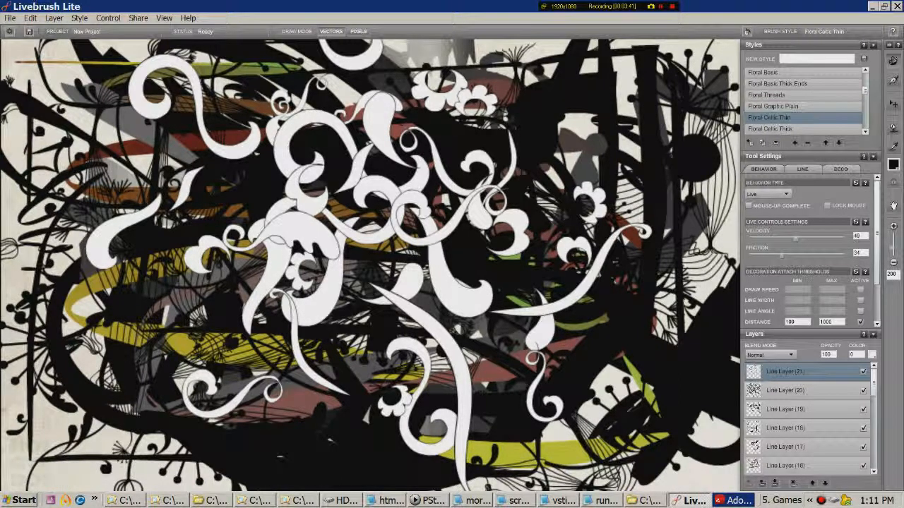
{"action": "left_click_drag", "start_coordinate": [77, 63], "coordinate": [124, 437]}
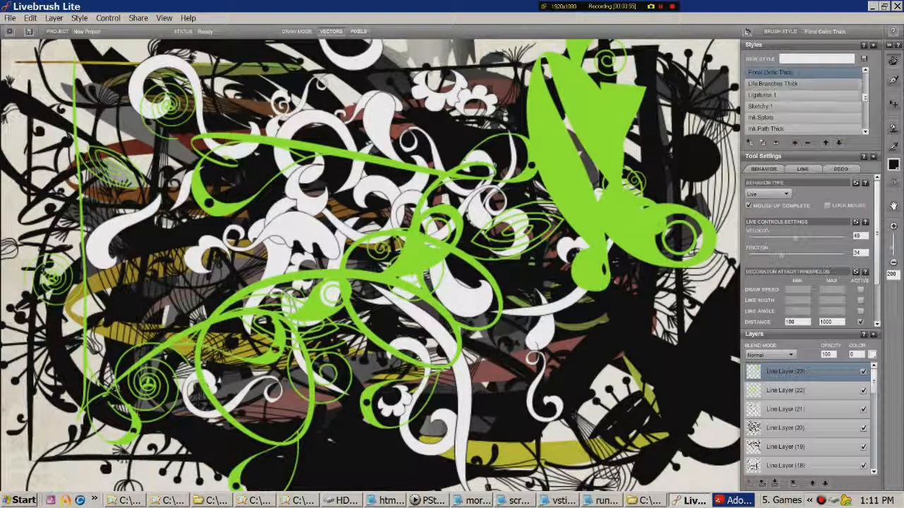
- Cycle through Life Branches Thick, Ligatures 1, Sketchy 1, ink splatter, Ink Path Drip and Ink Path Thin styles
{"action": "left_click", "coordinate": [772, 83]}
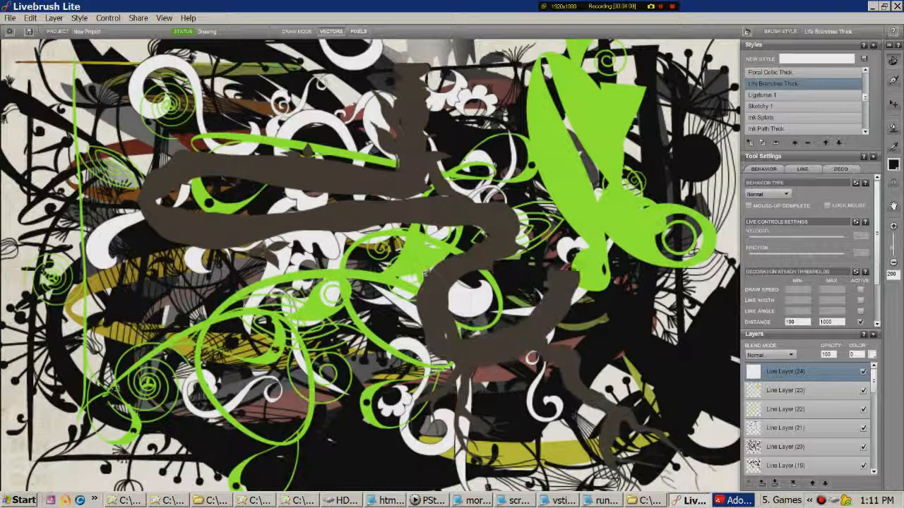
{"action": "left_click", "coordinate": [761, 94]}
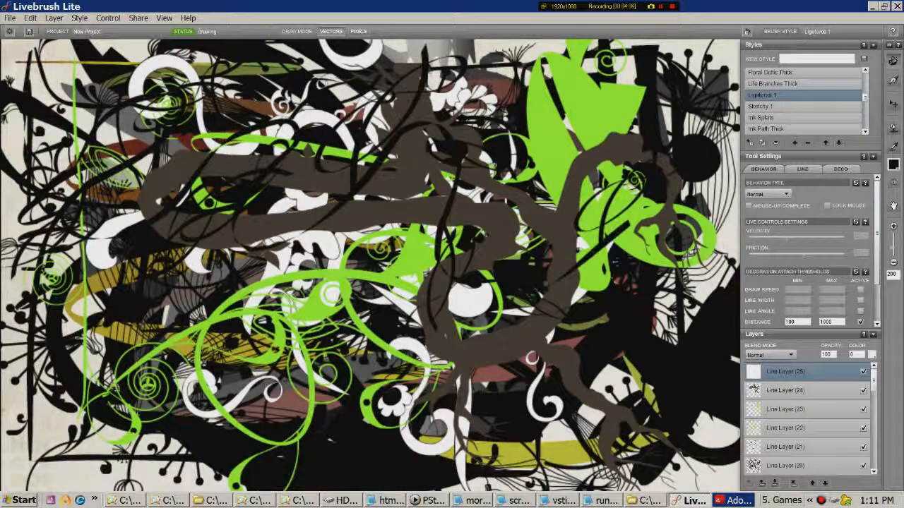
{"action": "left_click", "coordinate": [766, 106]}
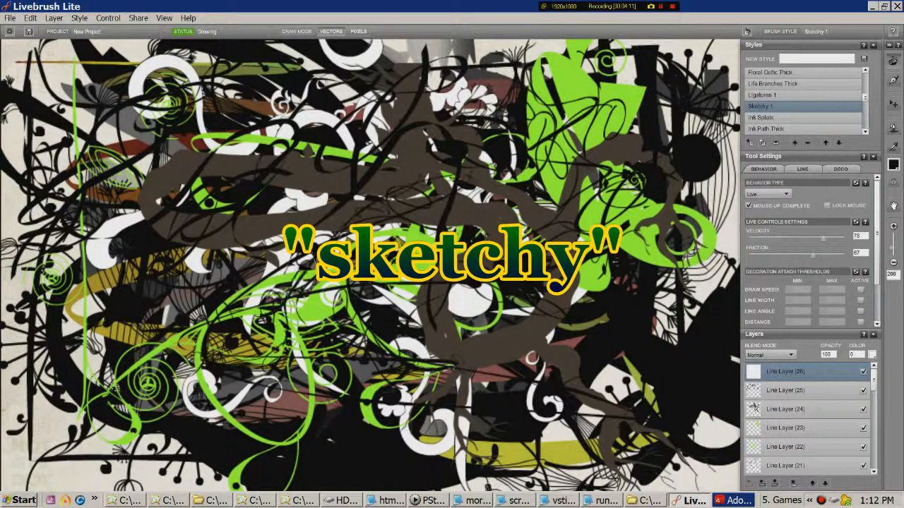
{"action": "left_click", "coordinate": [764, 117]}
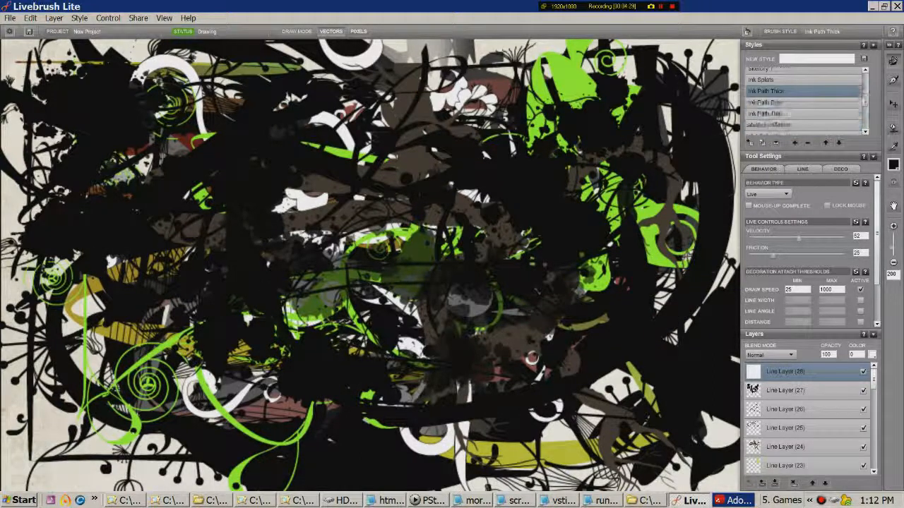
{"action": "left_click", "coordinate": [766, 101]}
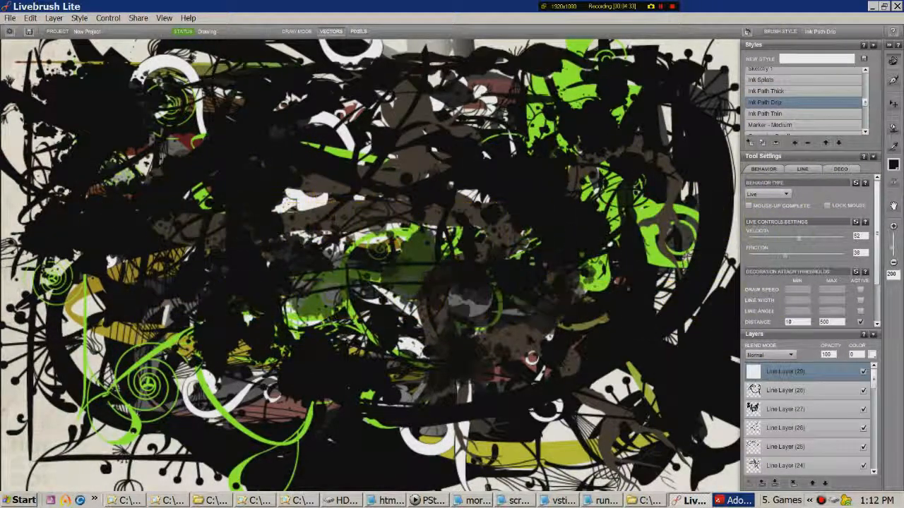
{"action": "left_click", "coordinate": [765, 113]}
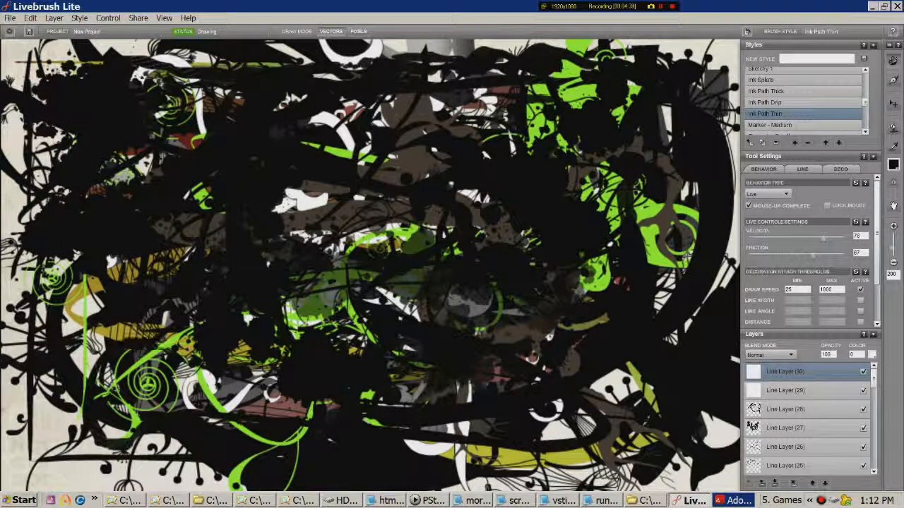
{"action": "left_click", "coordinate": [770, 125]}
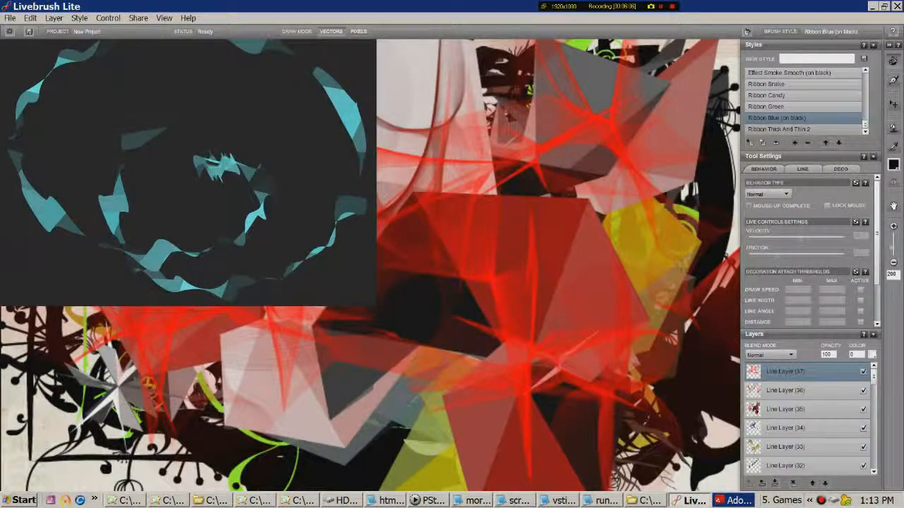
- Select Ribbon Thick And Thin 2 and sketch a test ribbon loop in the style preview
{"action": "left_click", "coordinate": [779, 130]}
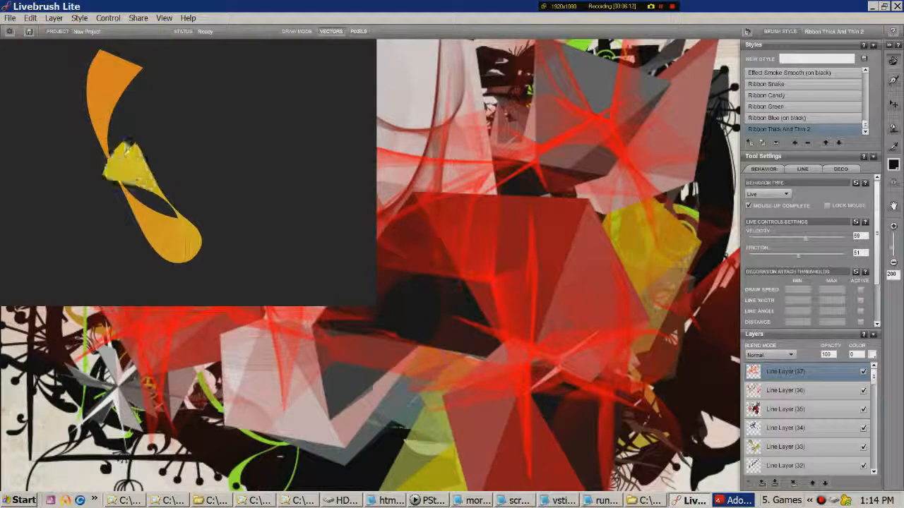
{"action": "left_click_drag", "start_coordinate": [127, 148], "coordinate": [84, 148]}
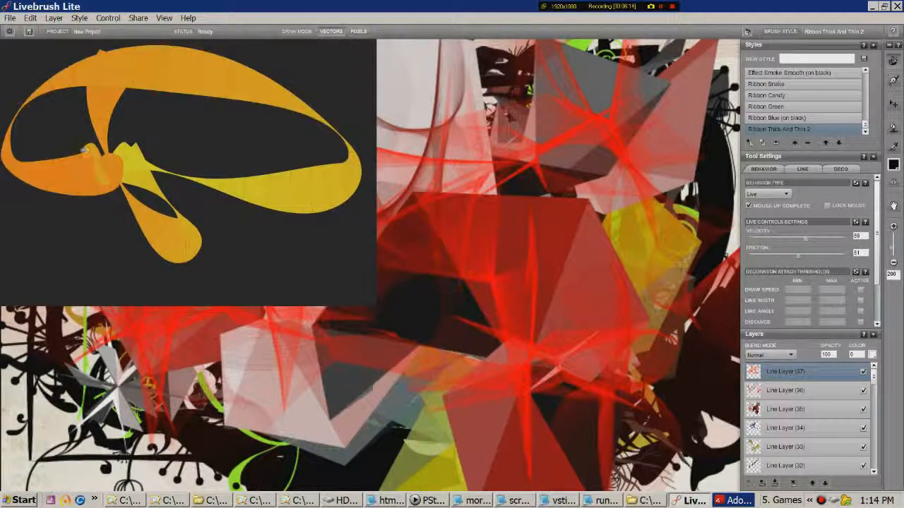